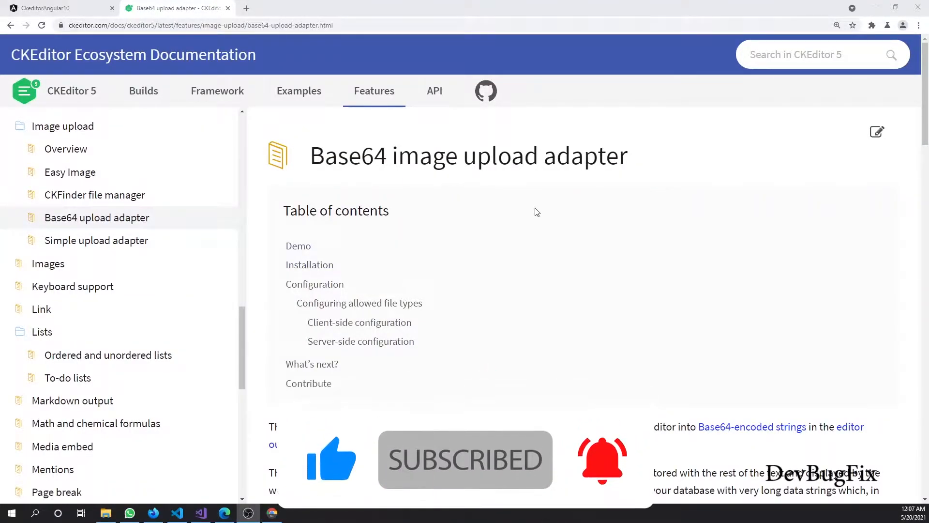
mouse_move(79, 259)
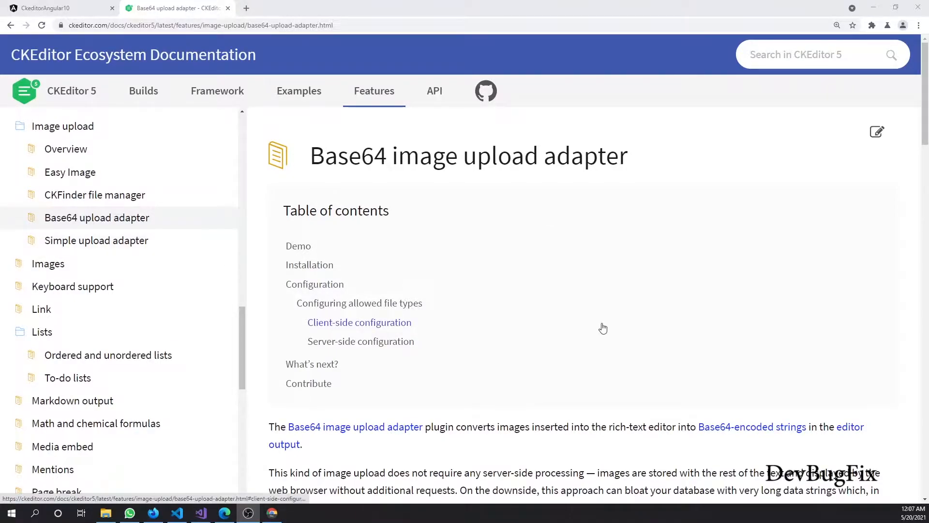
Insert the Angular logo PNG into the CKEditor content
left_click(53, 7)
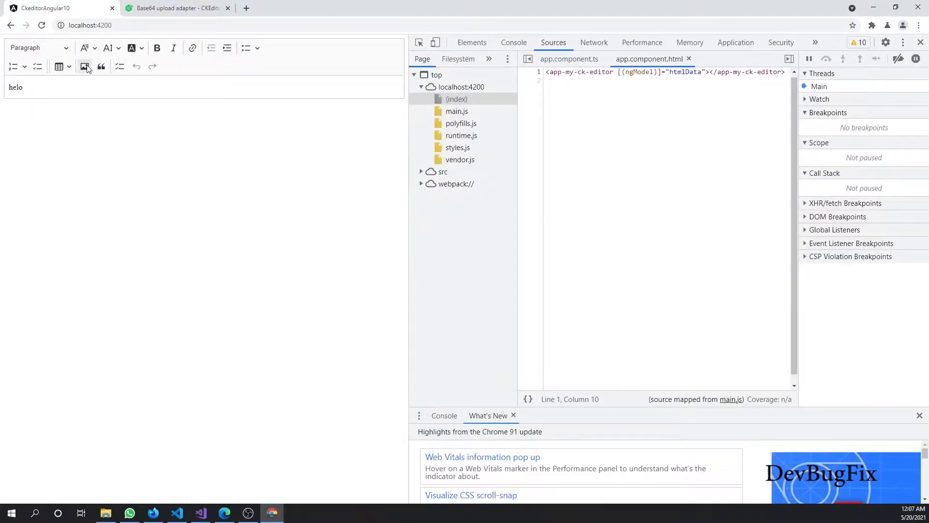
left_click(85, 66)
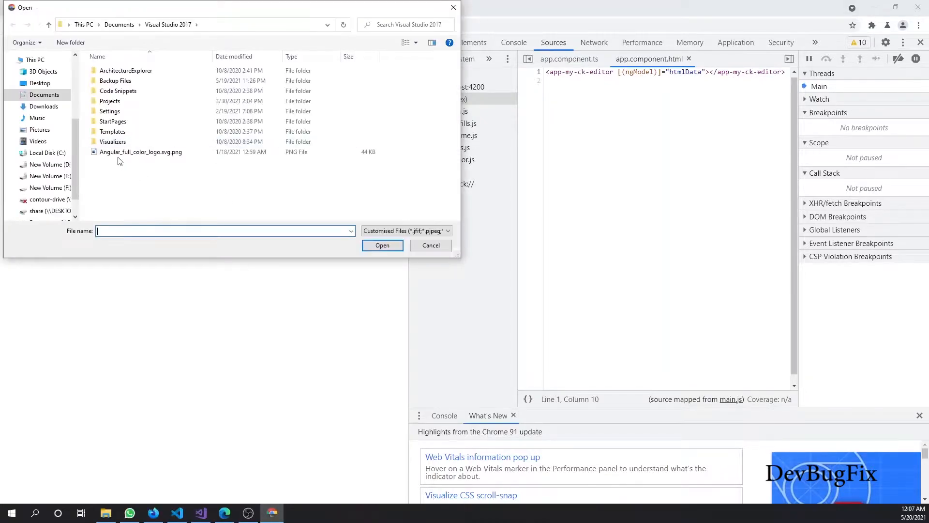
left_click(383, 246)
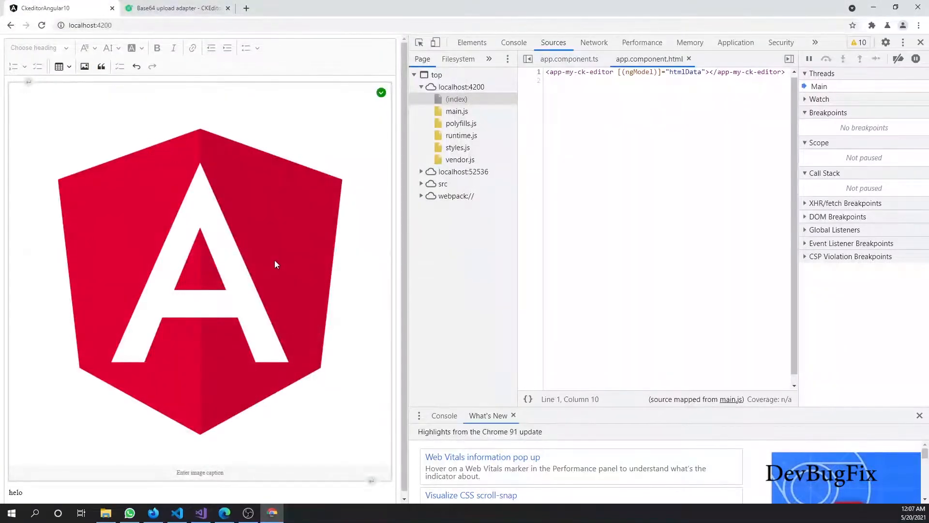
mouse_move(172, 143)
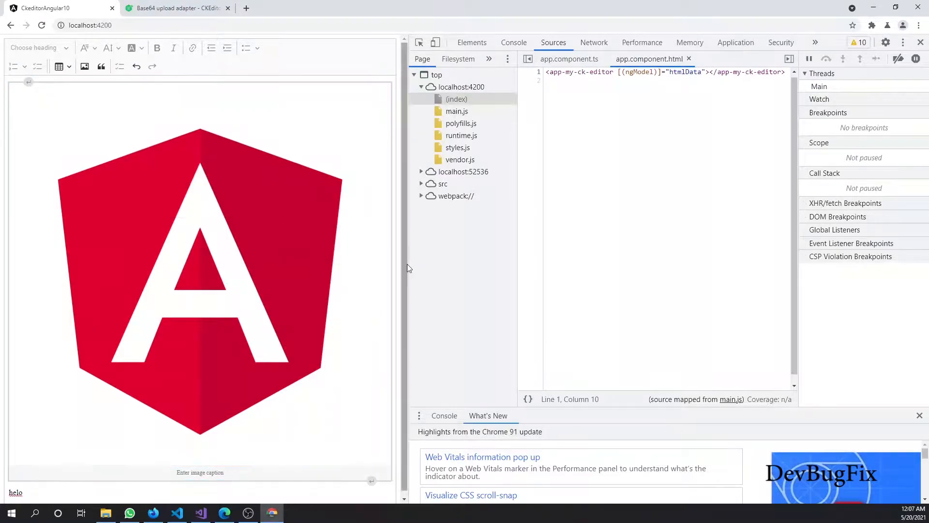
Inspect the inserted img in Elements, then resize it with the Console output showing
left_click(472, 42)
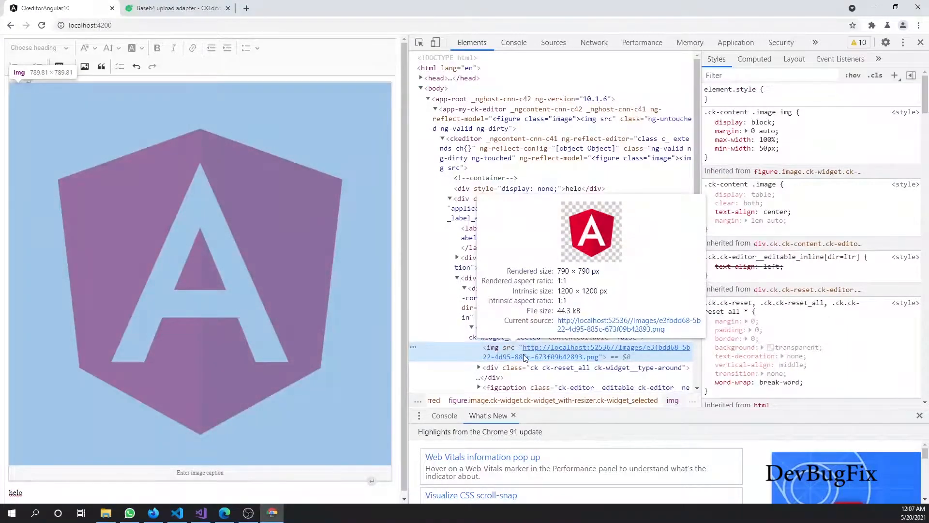
mouse_move(545, 356)
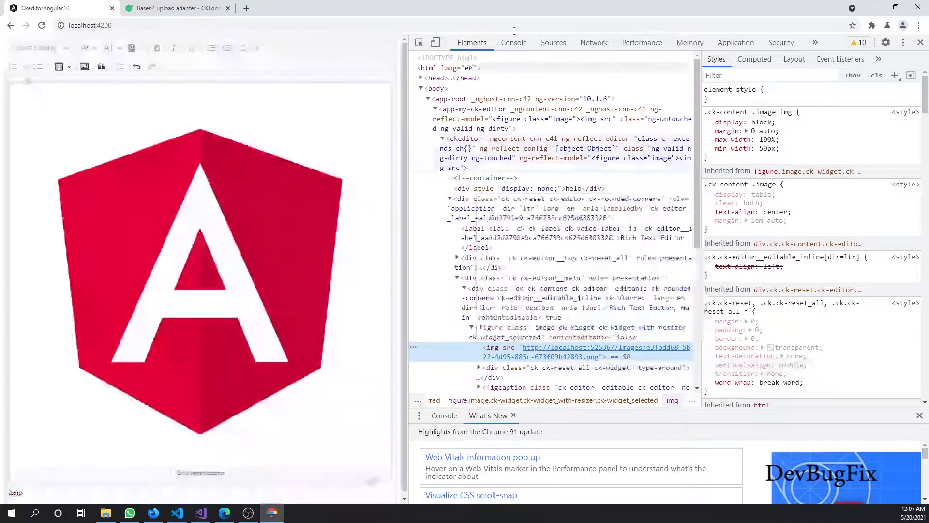
left_click(513, 42)
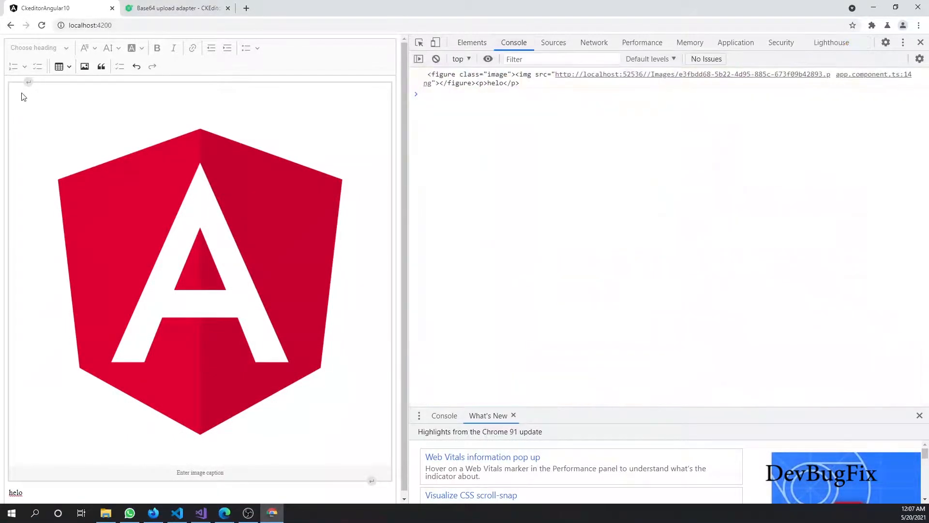
left_click(200, 279)
type("l")
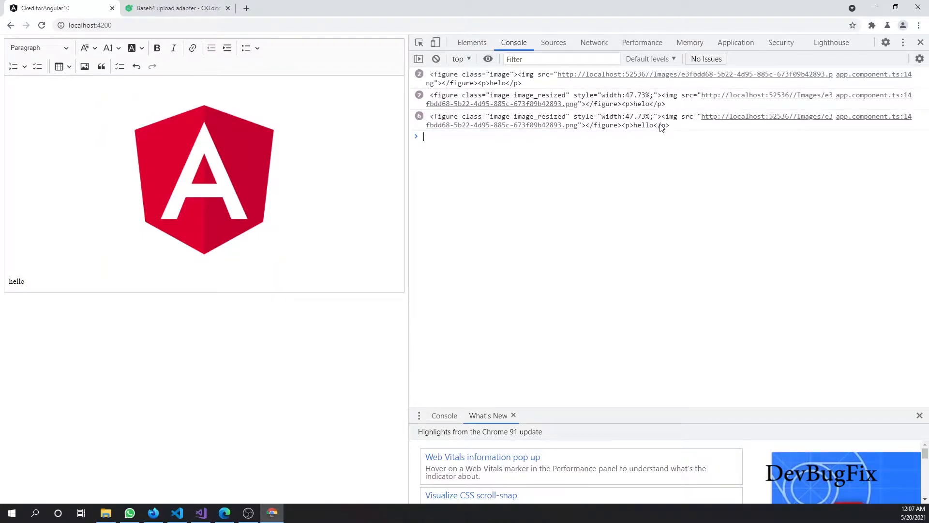
mouse_move(668, 132)
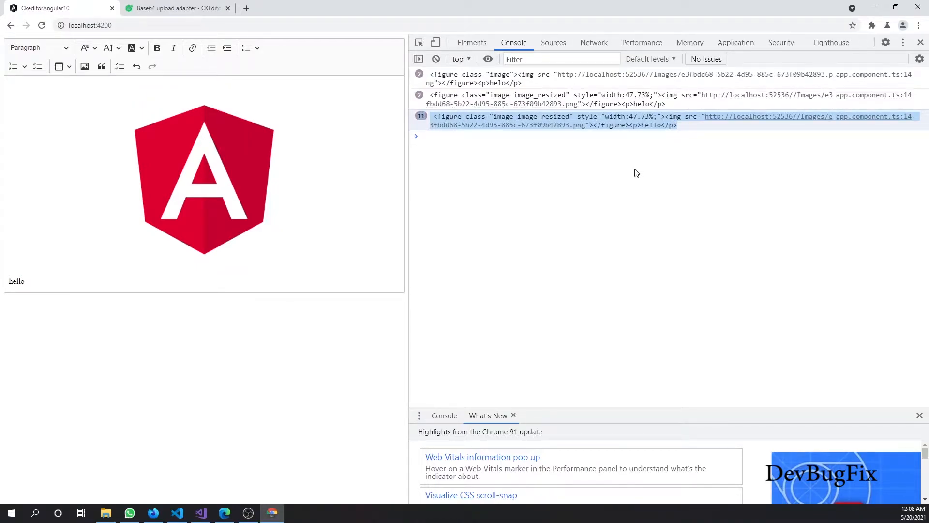
left_click(174, 8)
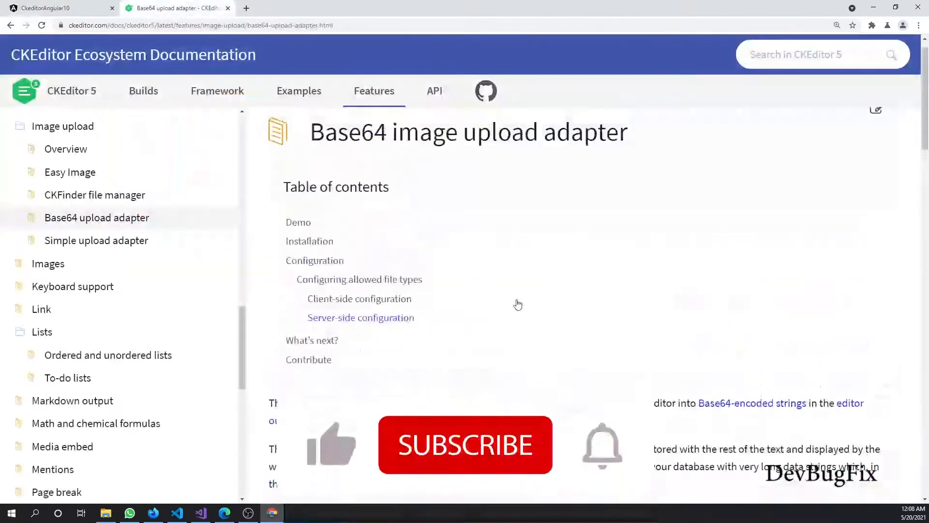
scroll("down", 3)
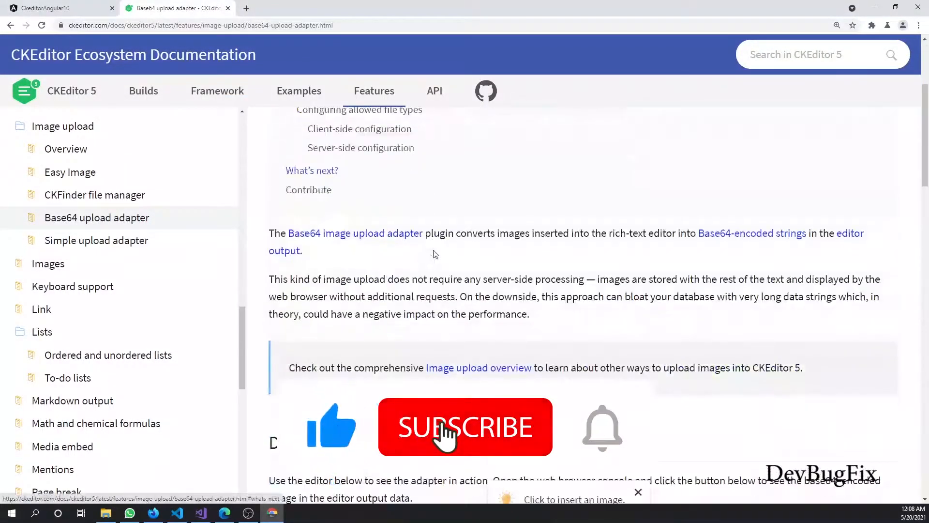
scroll("down", 3)
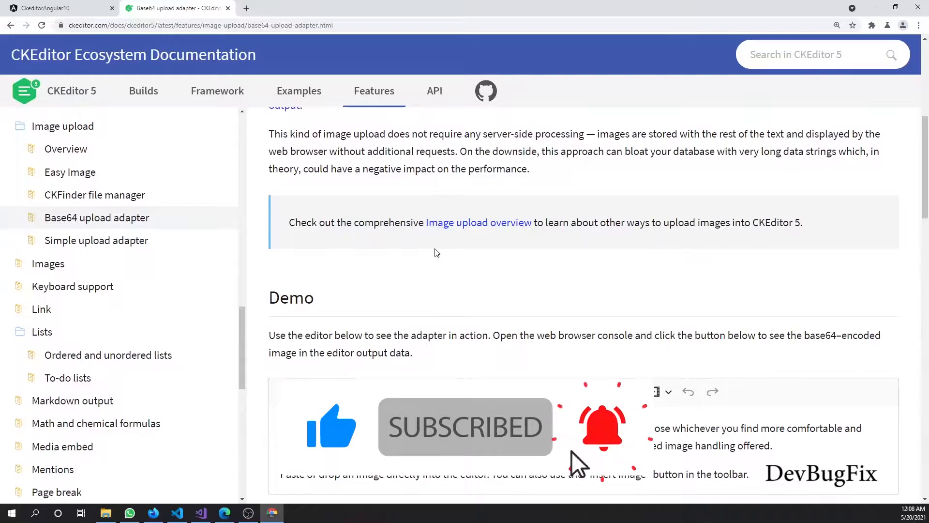
scroll("down", 3)
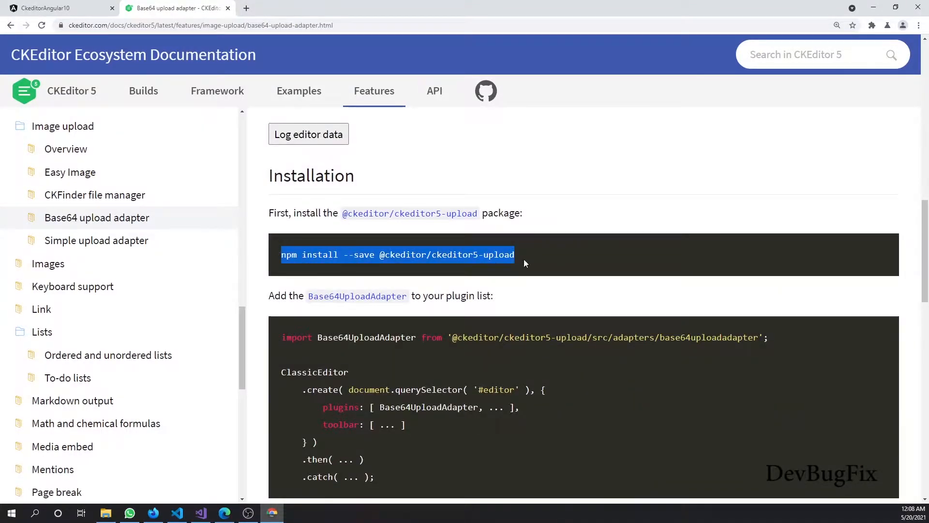
mouse_move(331, 332)
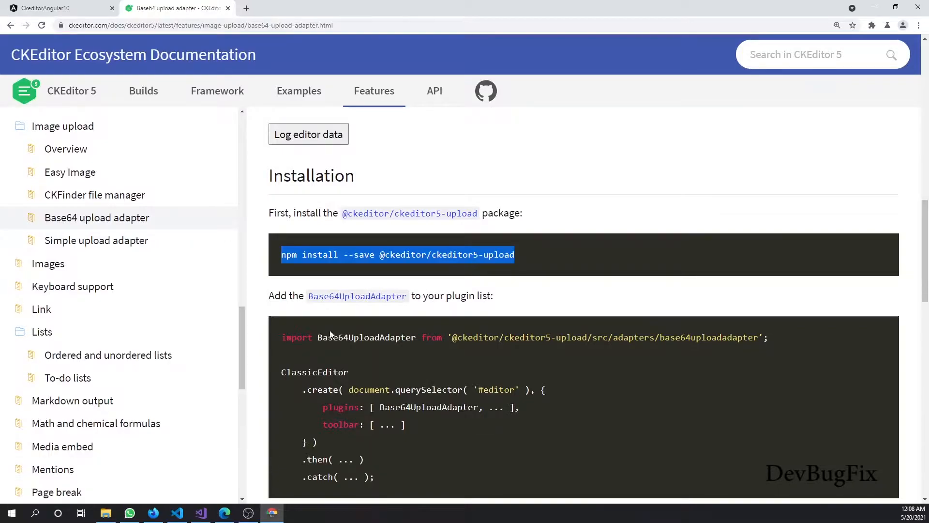
left_click(176, 512)
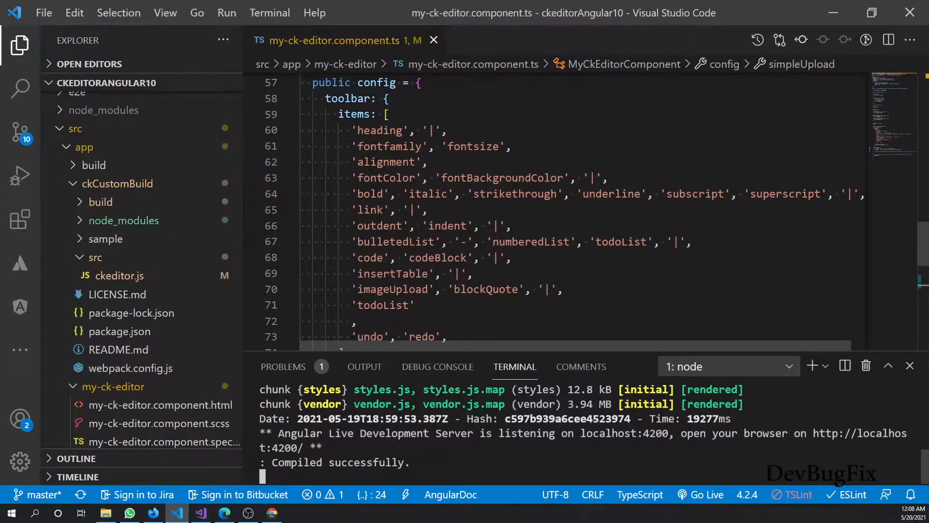
Run the upload package install in an integrated terminal opened on ckCustomBuild
scroll("down", 3)
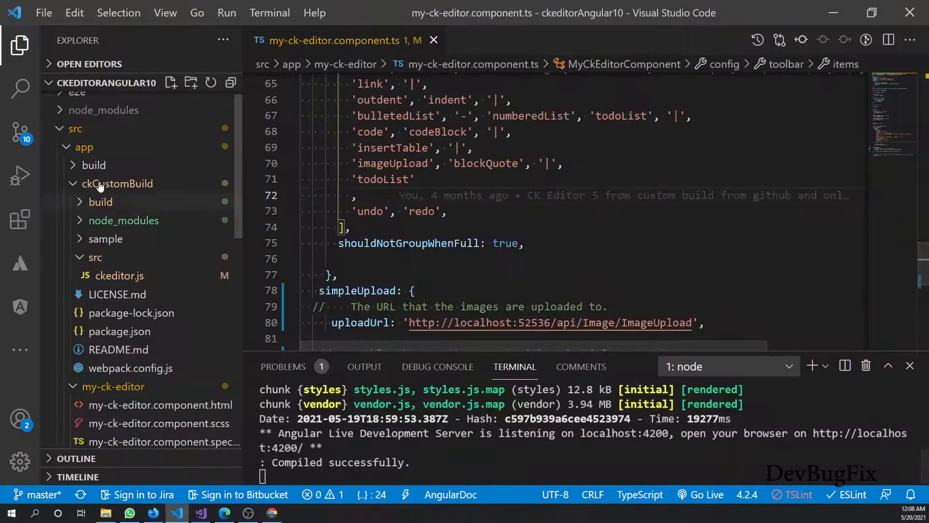
right_click(119, 183)
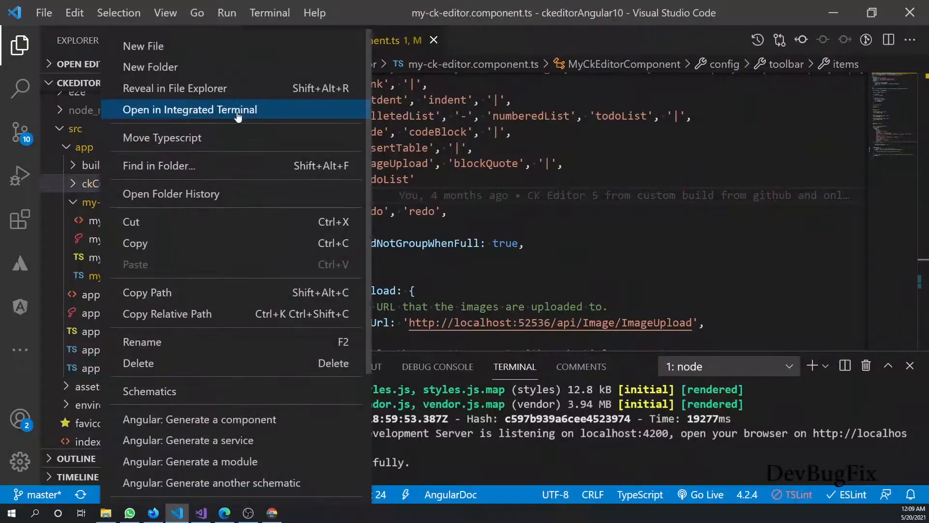
left_click(188, 109)
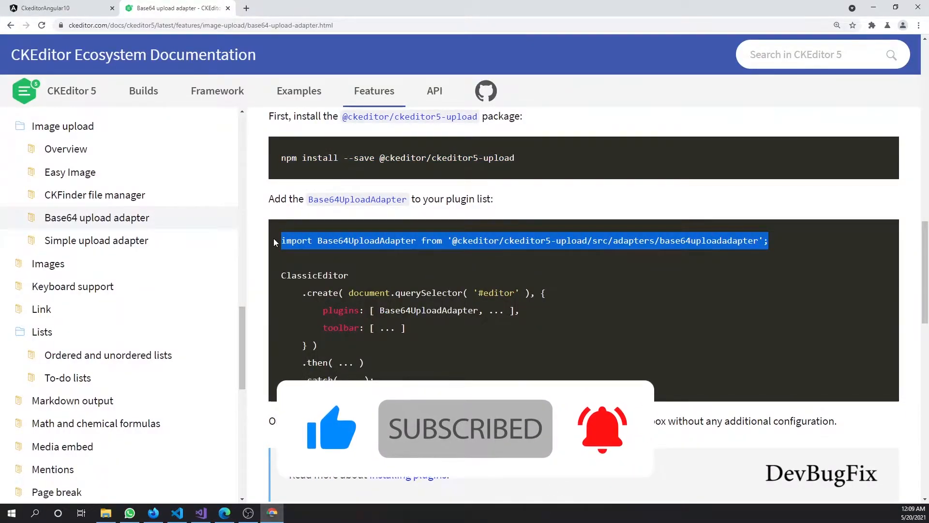
left_click(177, 513)
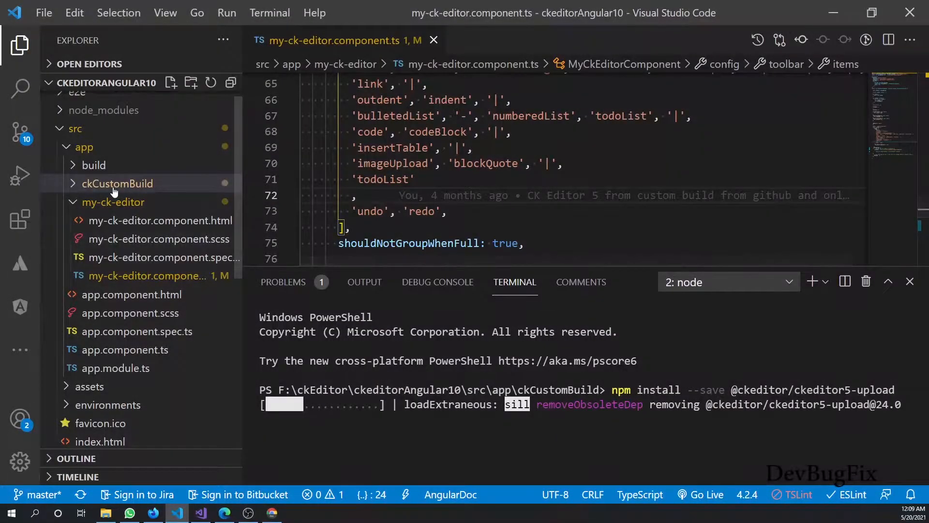
Open ckCustomBuild/src/ckeditor.js and paste the Base64UploadAdapter import below SimpleUploadAdapter
left_click(117, 183)
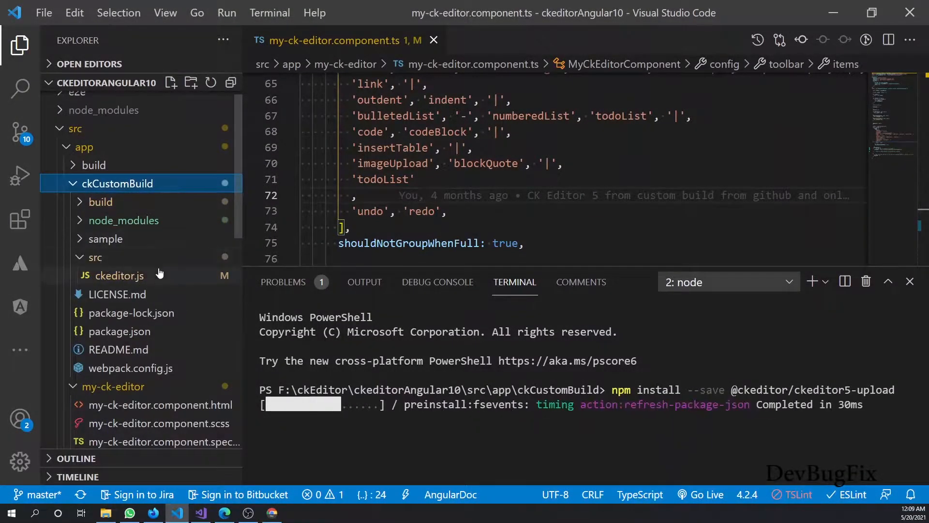
left_click(119, 275)
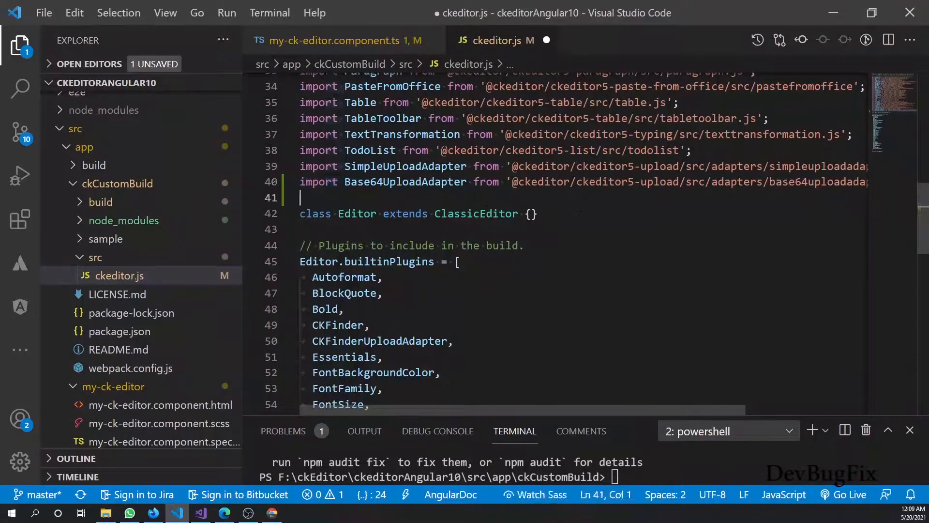
Append Base64UploadAdapter after TextTransformation in builtinPlugins and save ckeditor.js
scroll("down", 3)
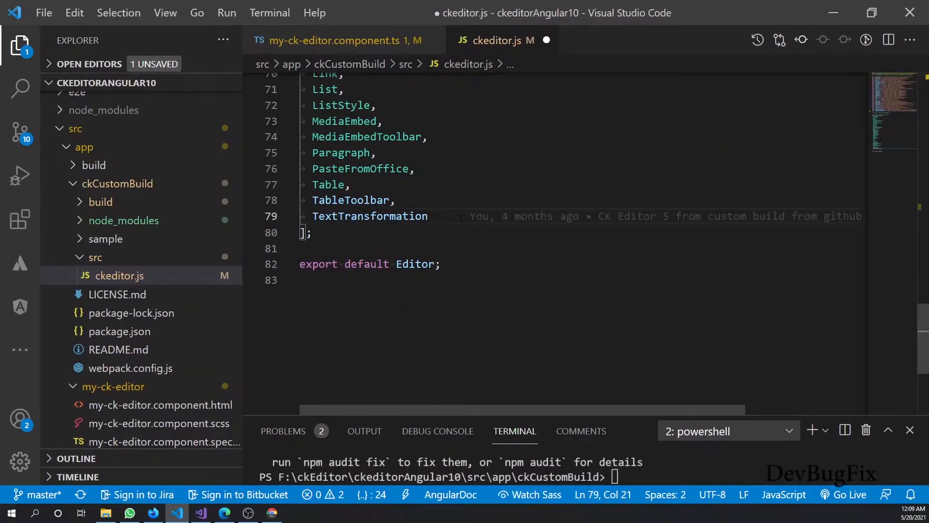
type(",")
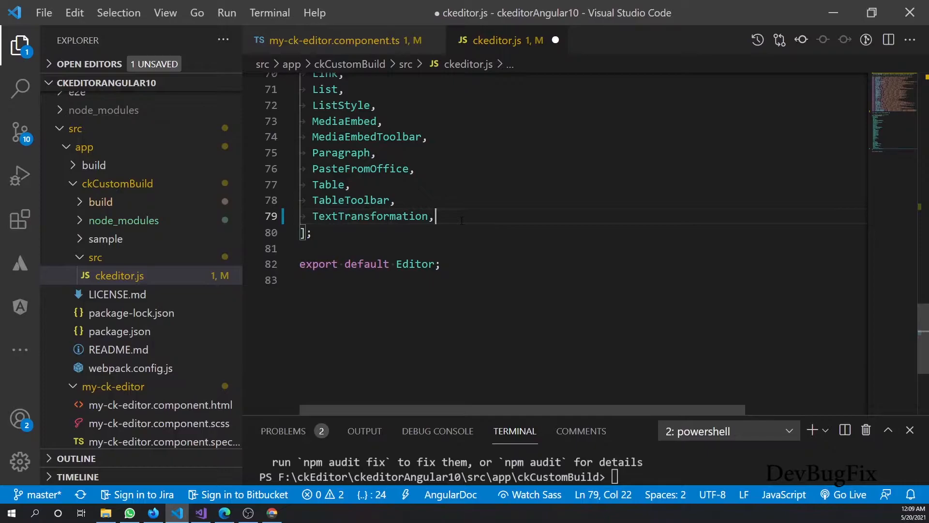
type("Base64UploadAdapter")
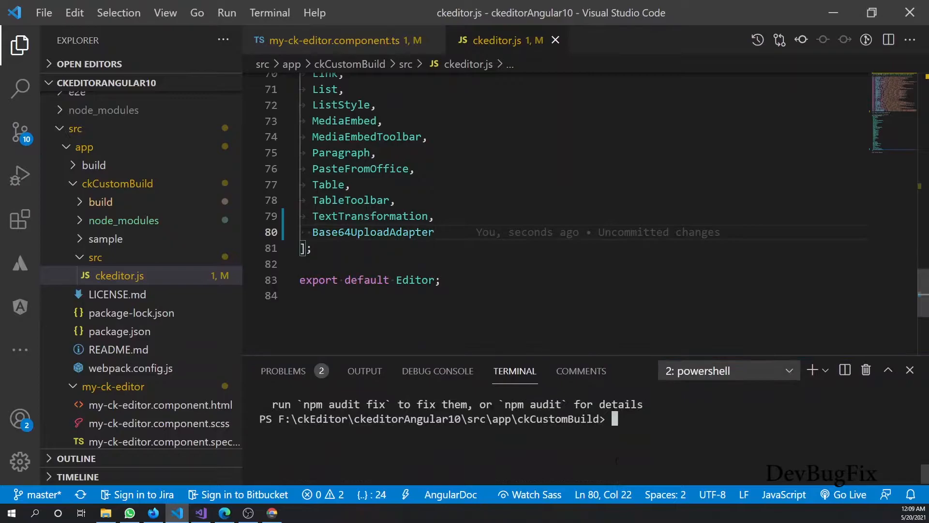
Run 'npm run build' in the terminal to rebuild the custom CKEditor
type("npm ru")
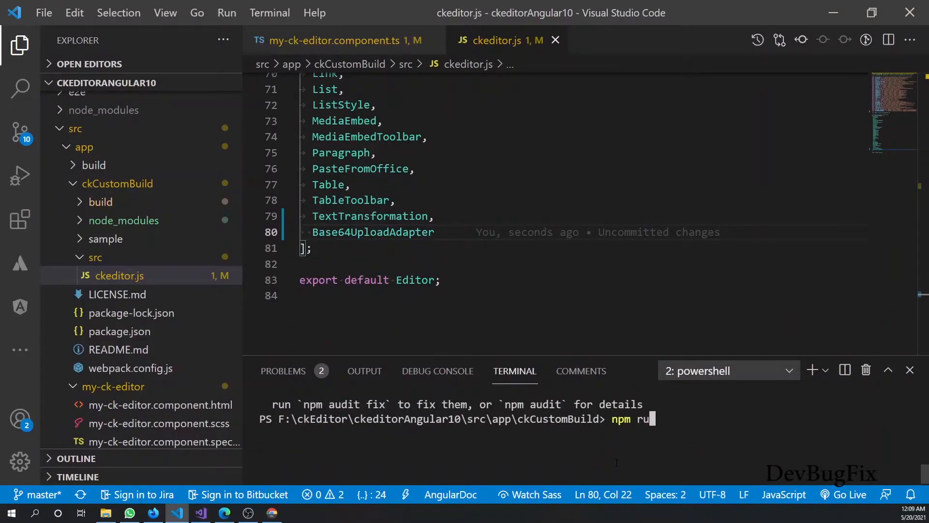
type("n build")
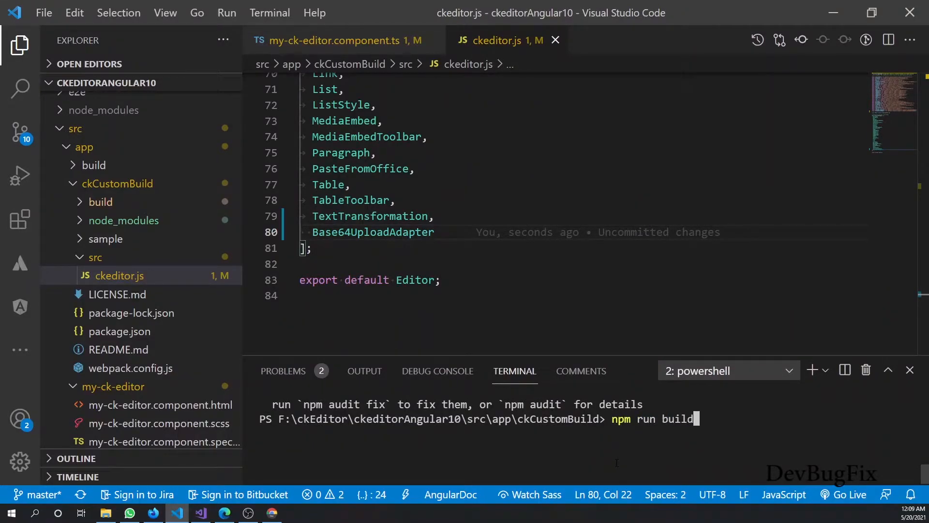
key("Return")
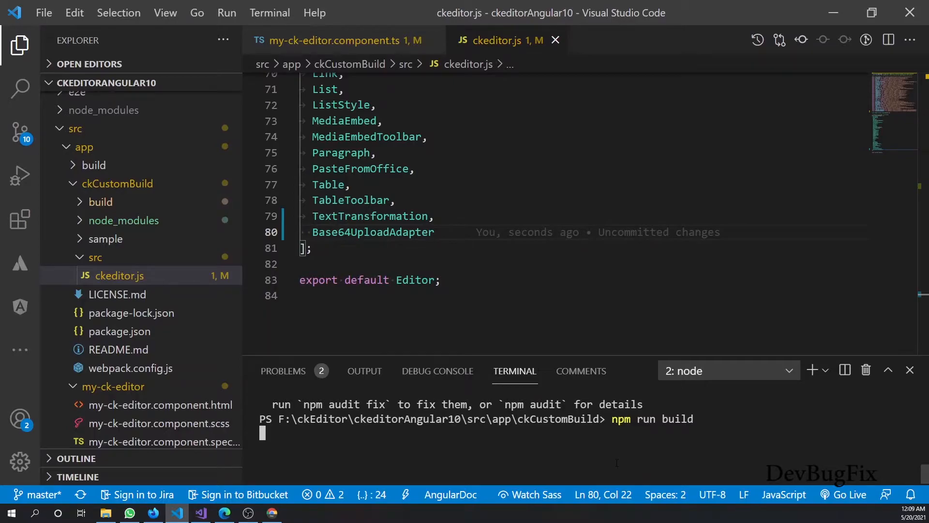
key("Return")
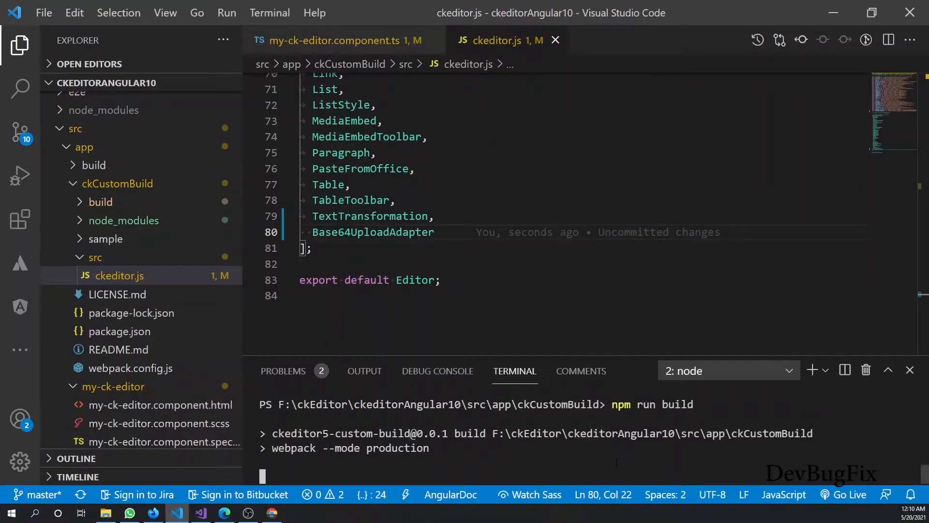
Check the component config and ckeditor.js files, then bring the browser into view
left_click(338, 40)
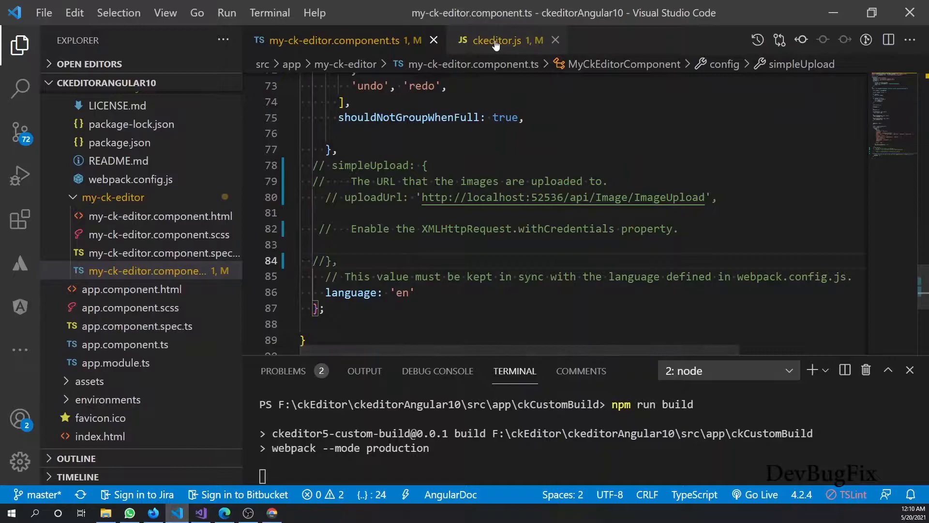
left_click(501, 40)
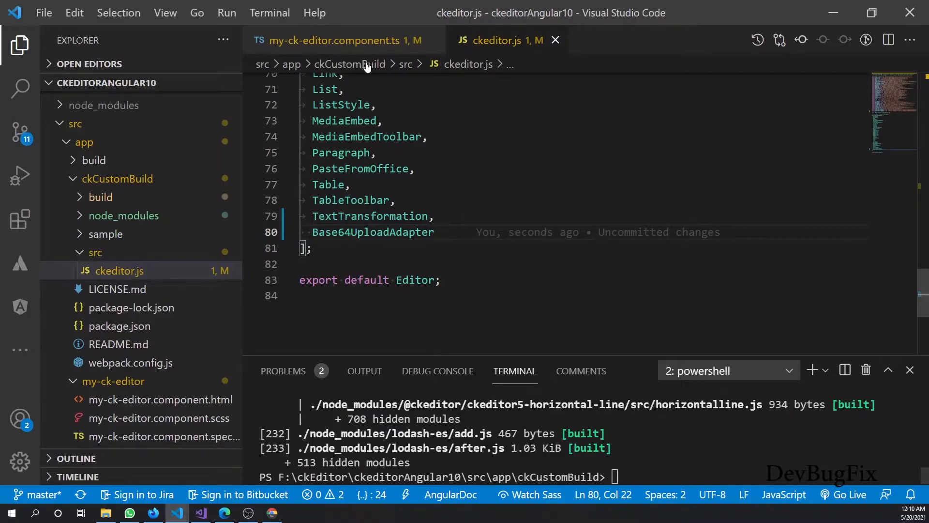
left_click(338, 40)
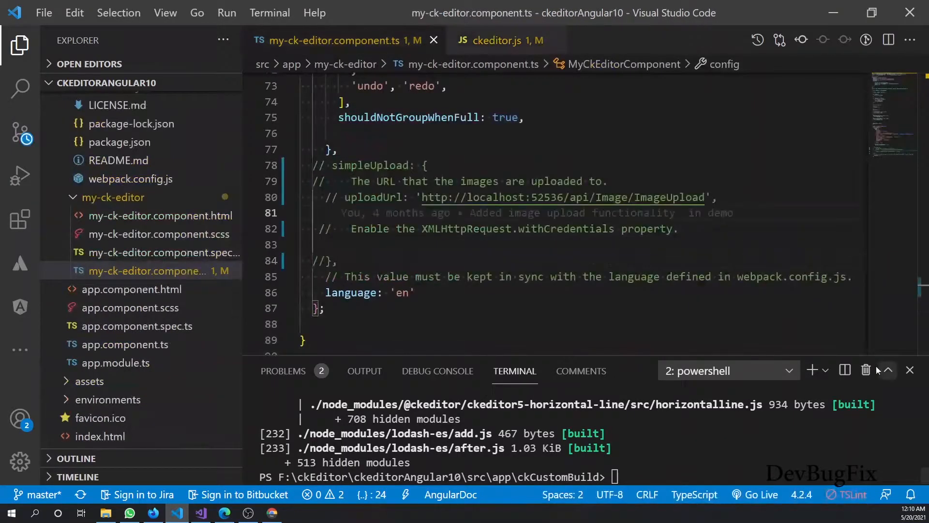
left_click(729, 370)
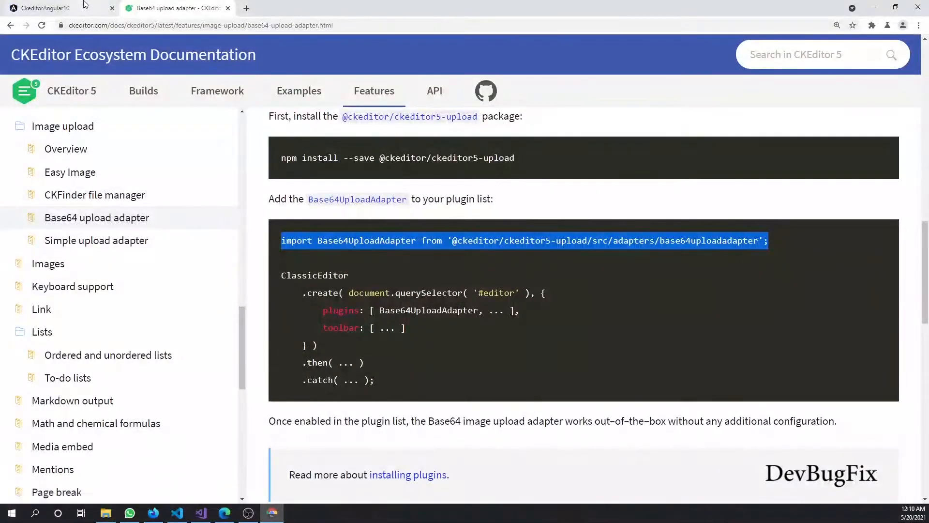
Insert an image in the localhost:4200 editor and confirm the console logs a data:image/png;base64 src
left_click(45, 8)
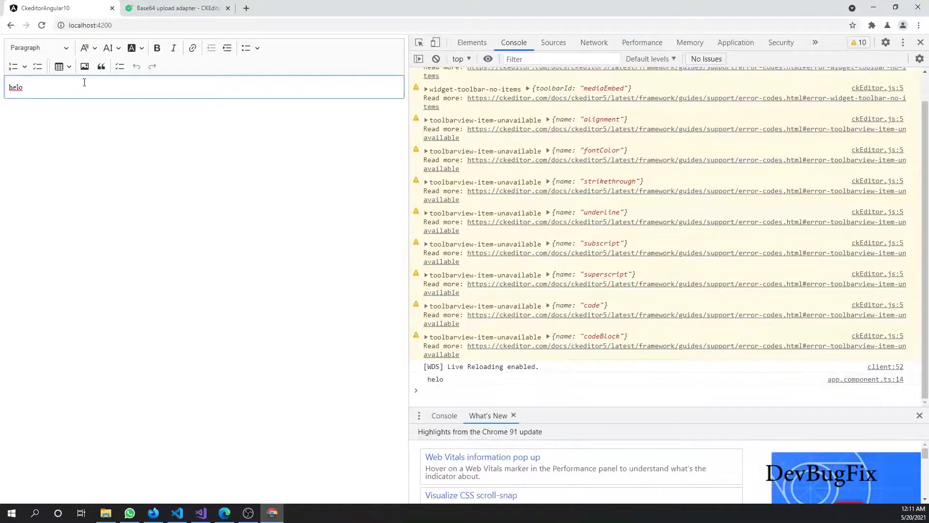
left_click(84, 66)
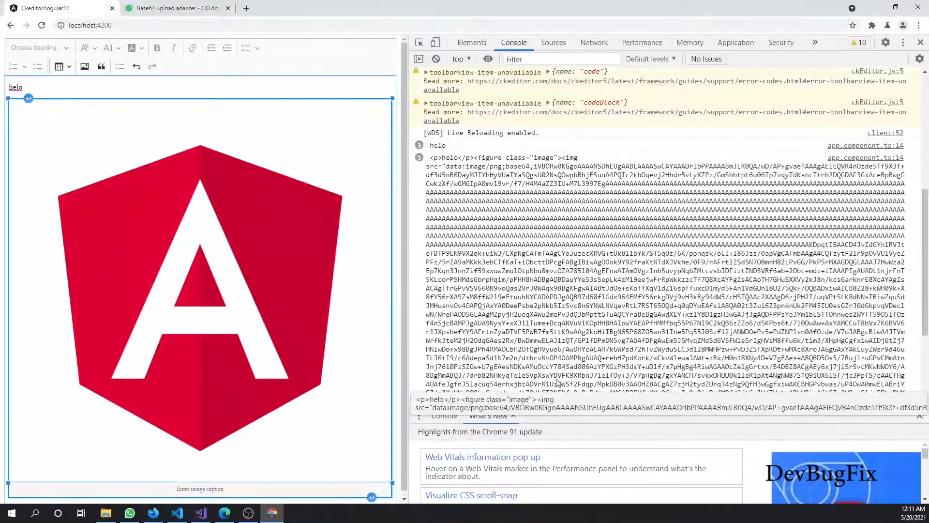
scroll("down", 3)
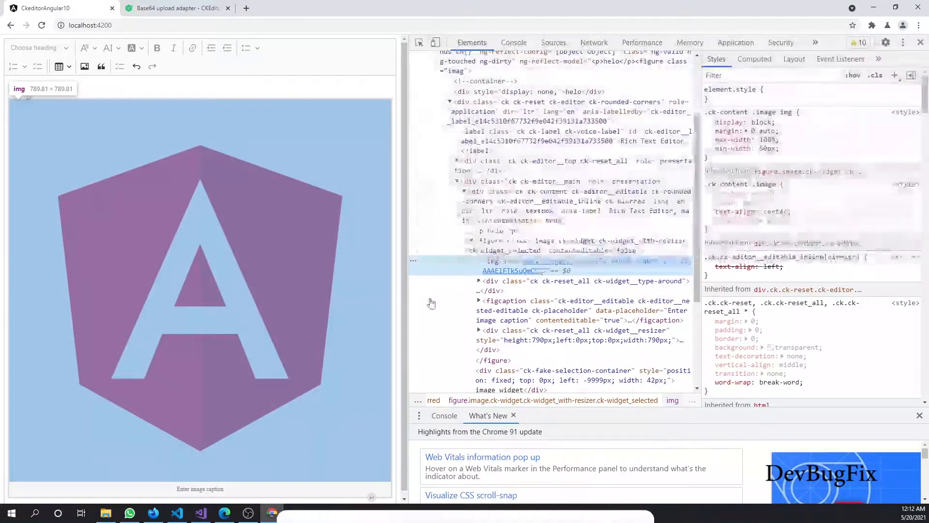
left_click(513, 42)
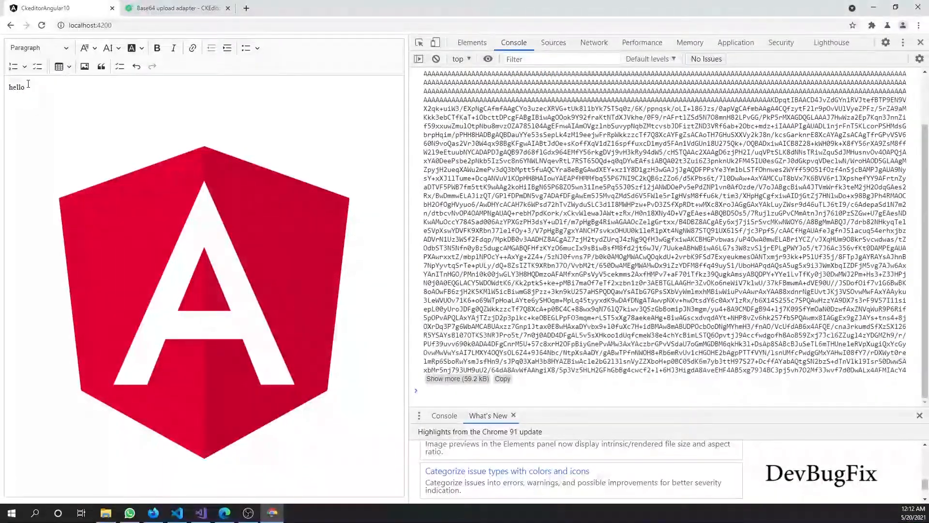
type("2")
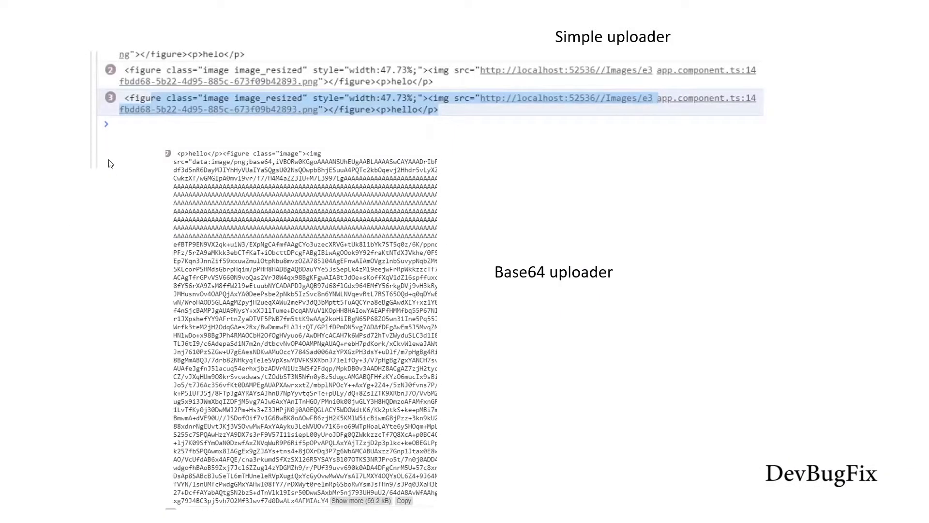
mouse_move(356, 154)
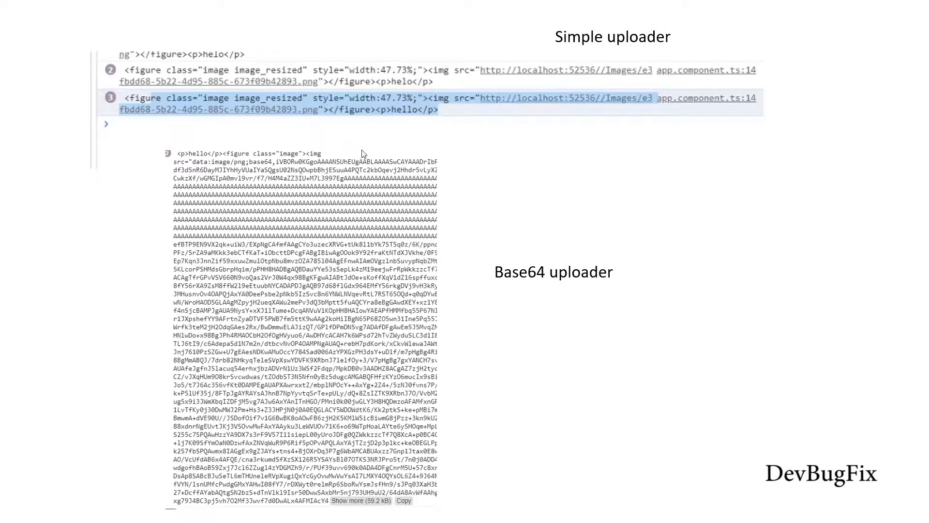
mouse_move(536, 56)
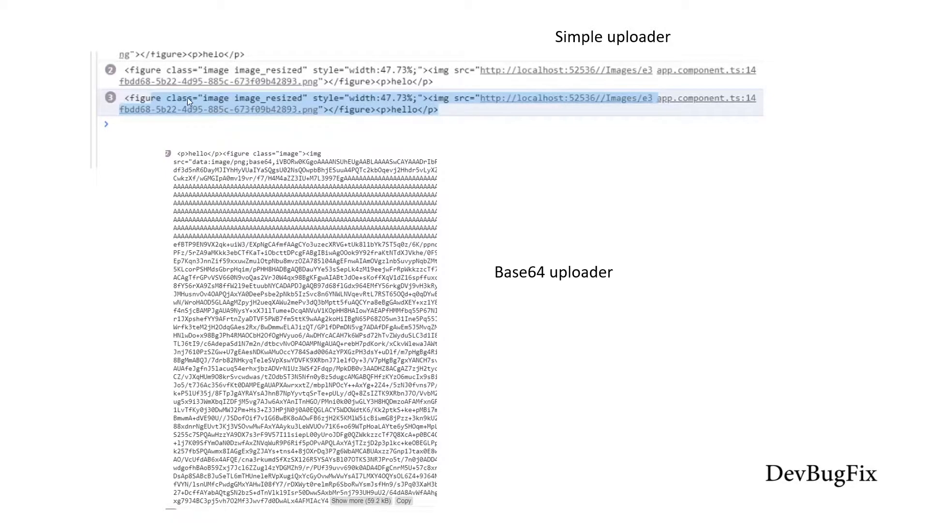
mouse_move(444, 116)
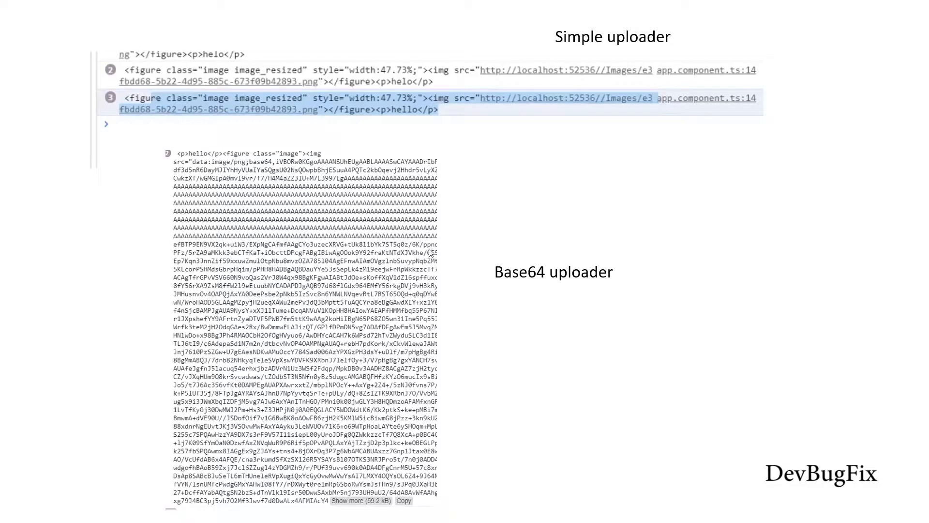
mouse_move(137, 92)
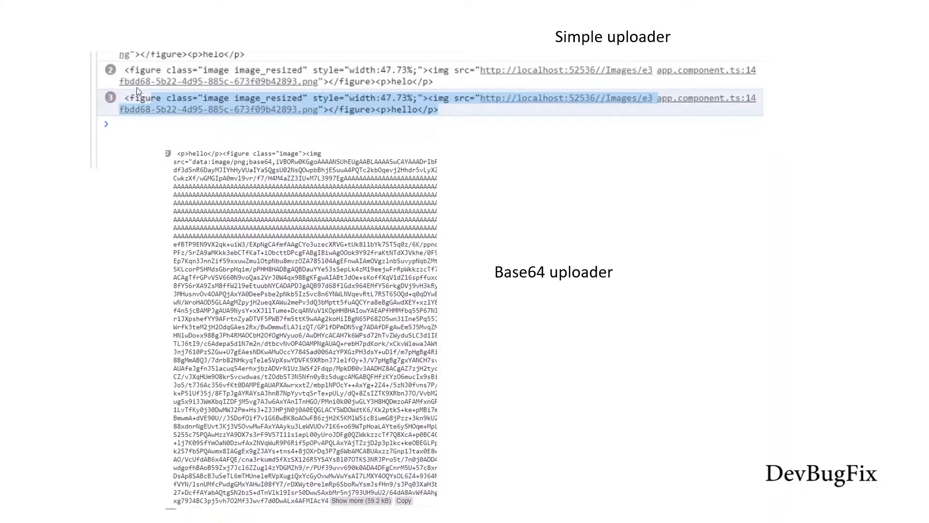
mouse_move(283, 339)
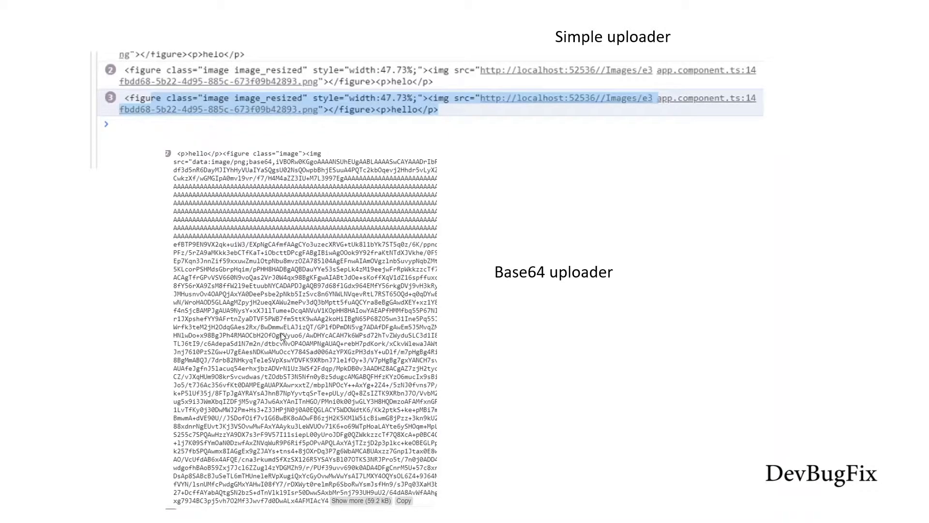
mouse_move(320, 326)
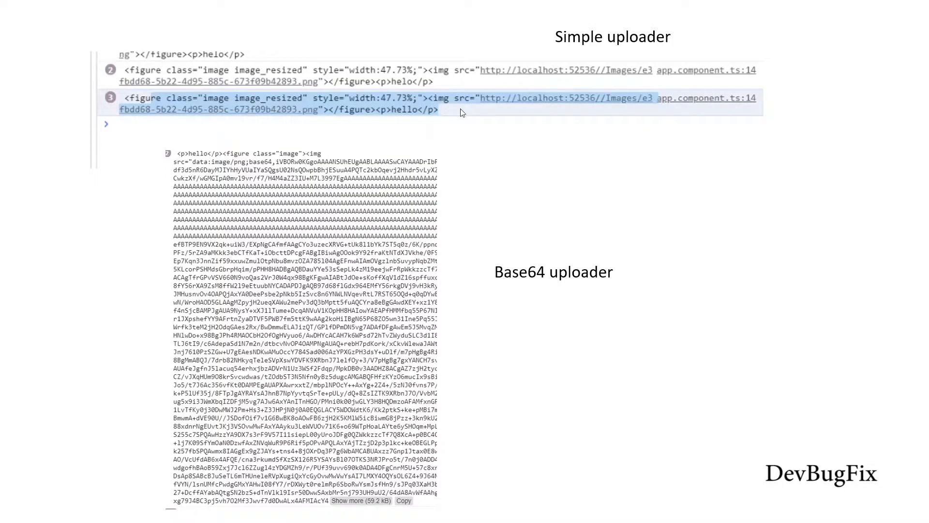
mouse_move(507, 82)
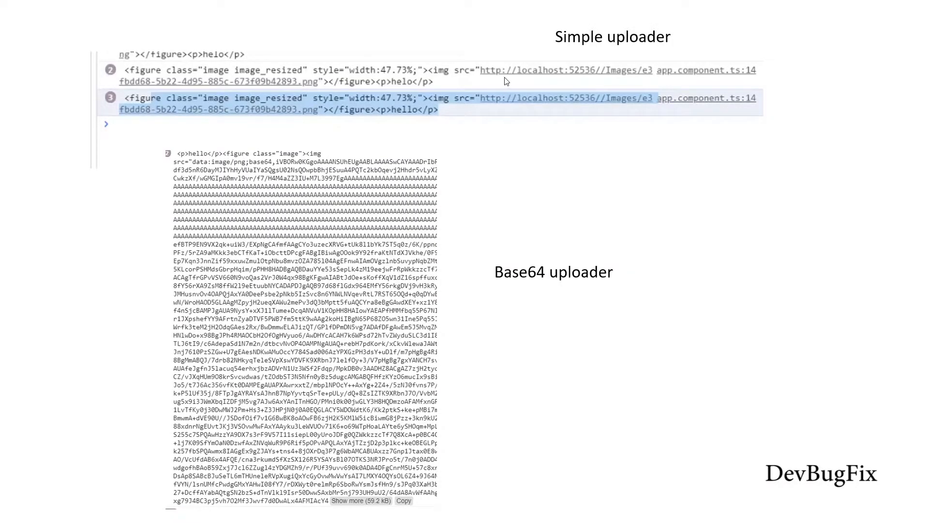
mouse_move(512, 82)
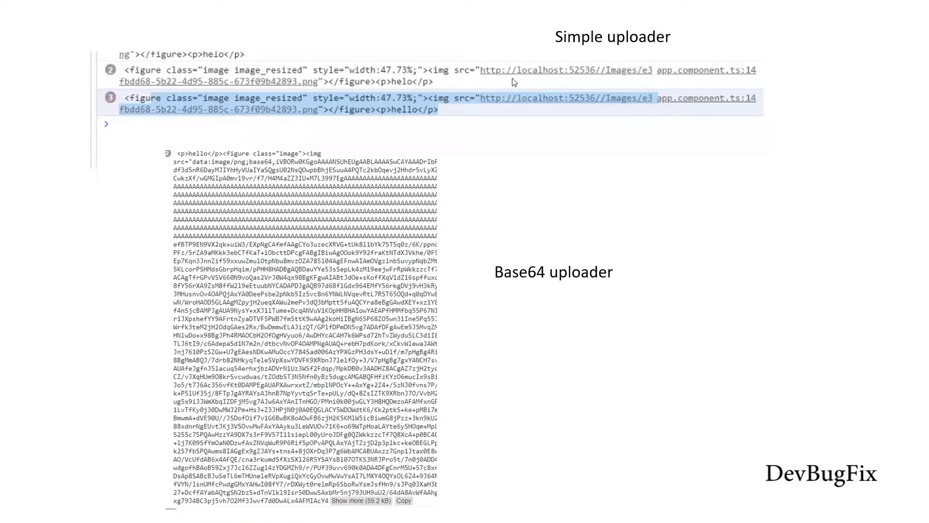